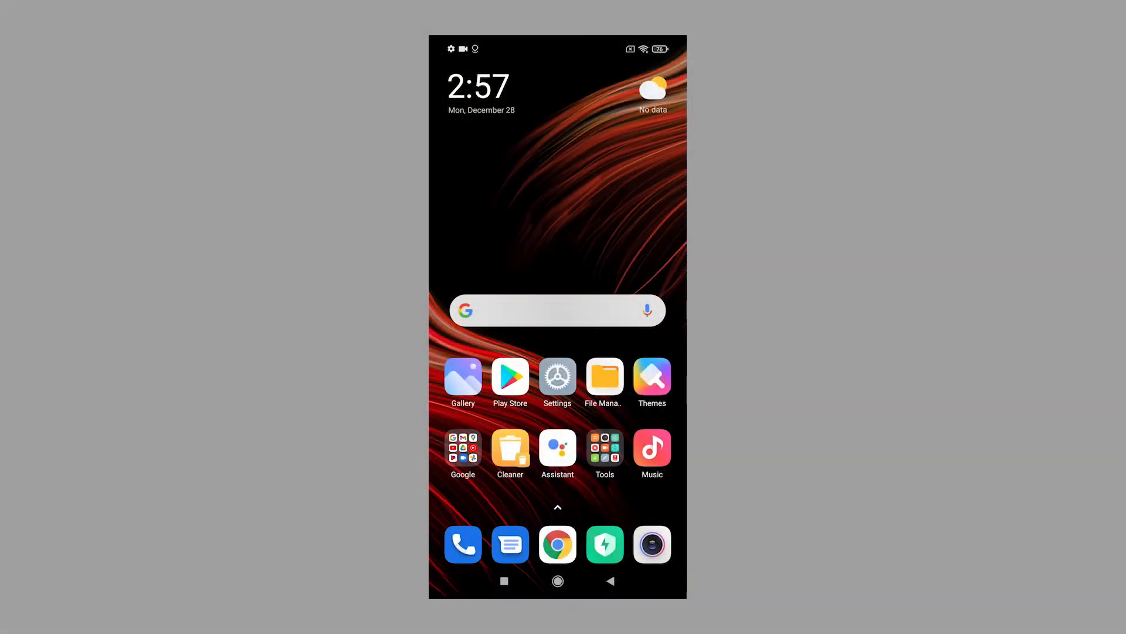
Launch Settings from the home screen to reach the account entries
click(557, 378)
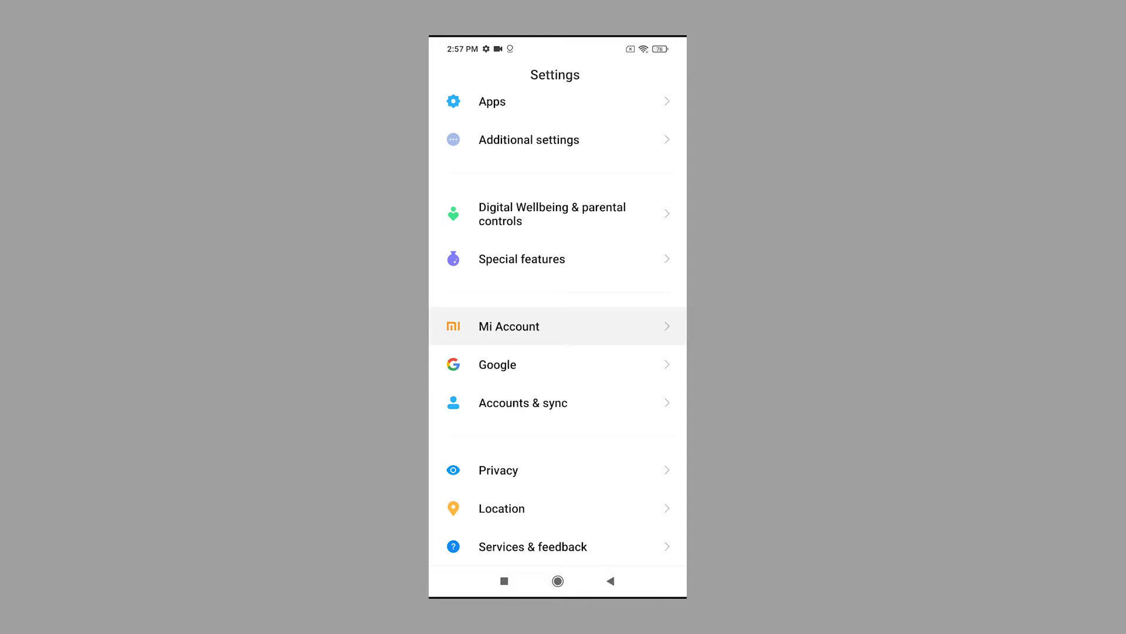
Start creating a Mi Account by email and focus the Email address field
click(559, 327)
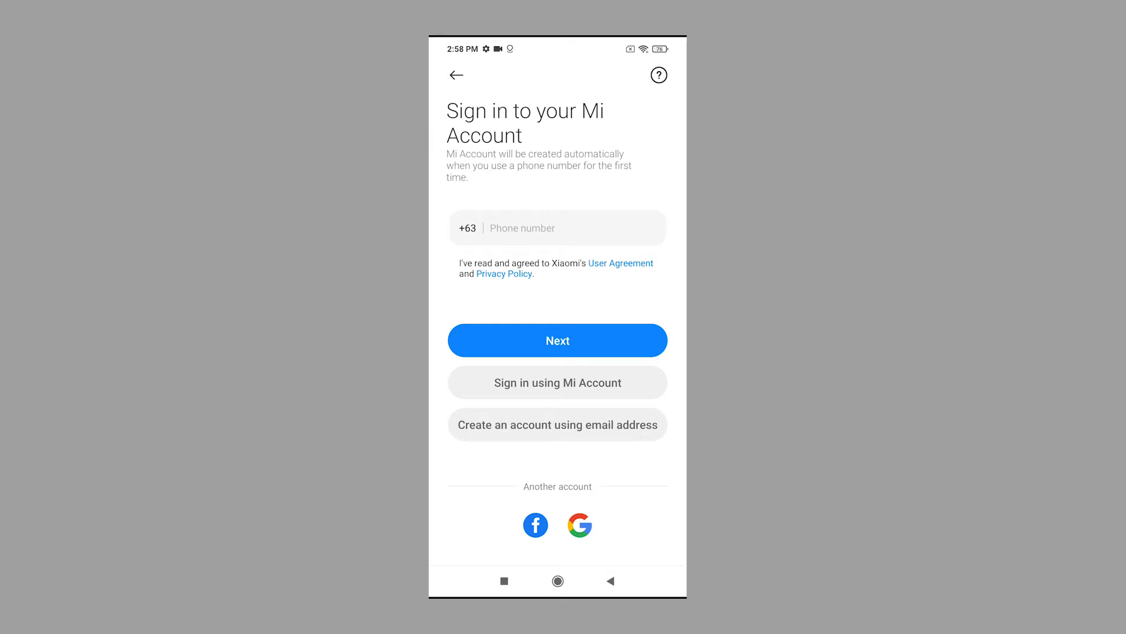
click(559, 425)
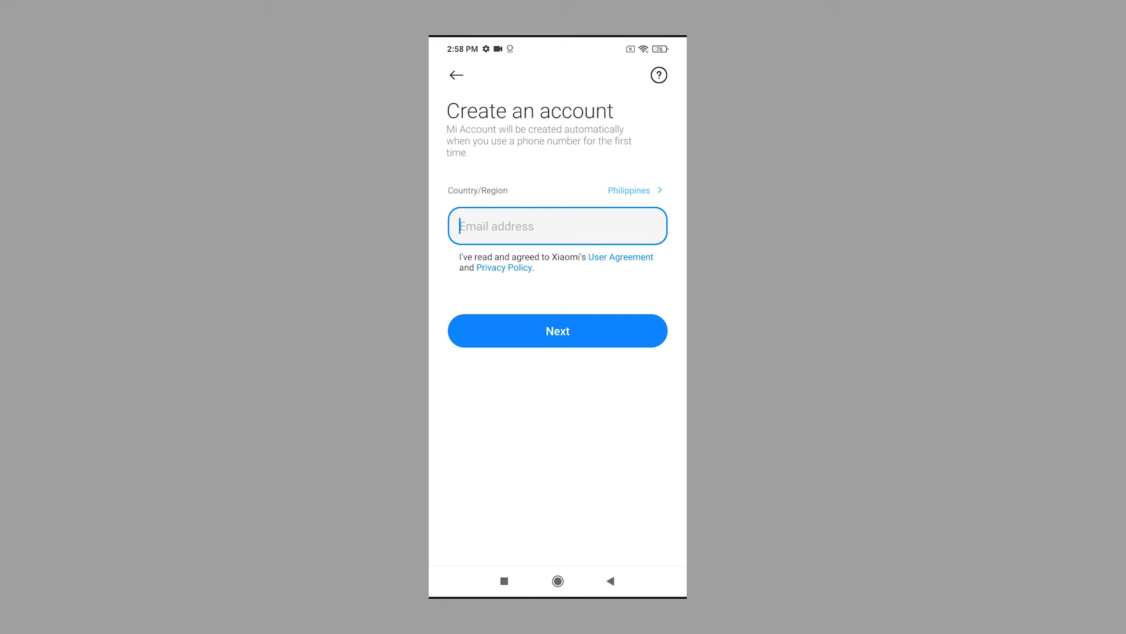
click(559, 227)
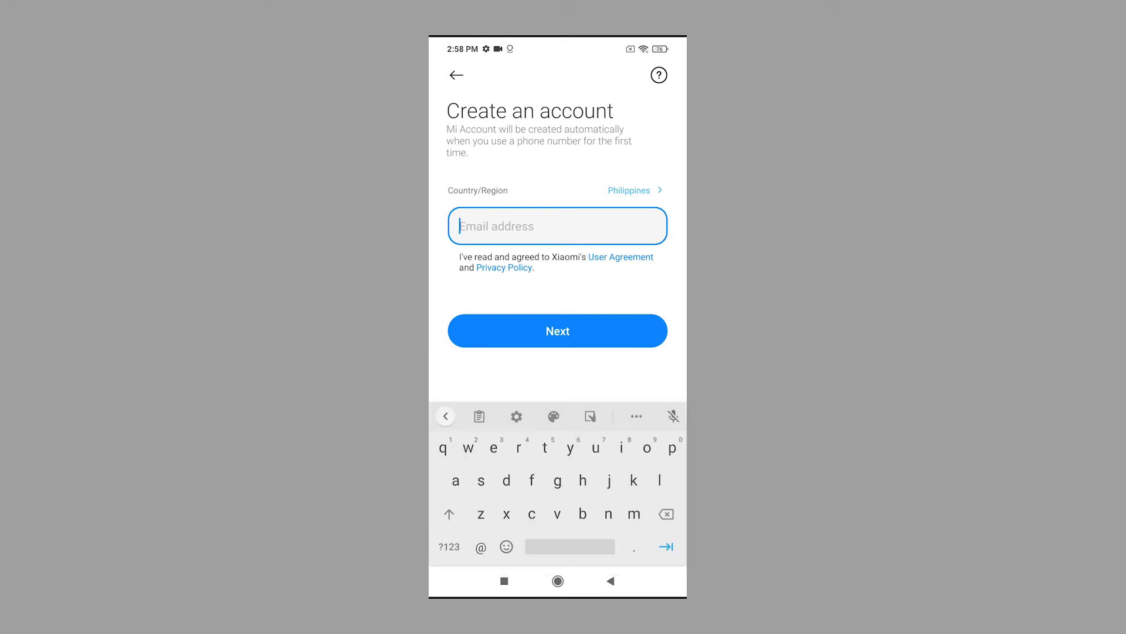
Submit the email and password, enter captcha 'YtnrFA' and create the account
click(557, 330)
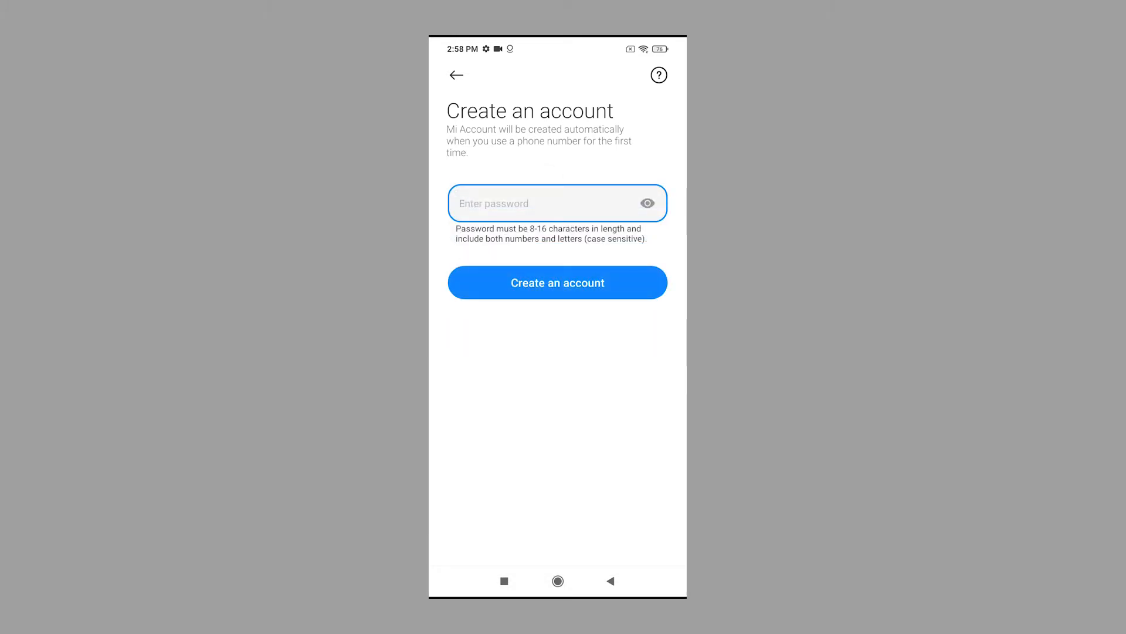
click(539, 204)
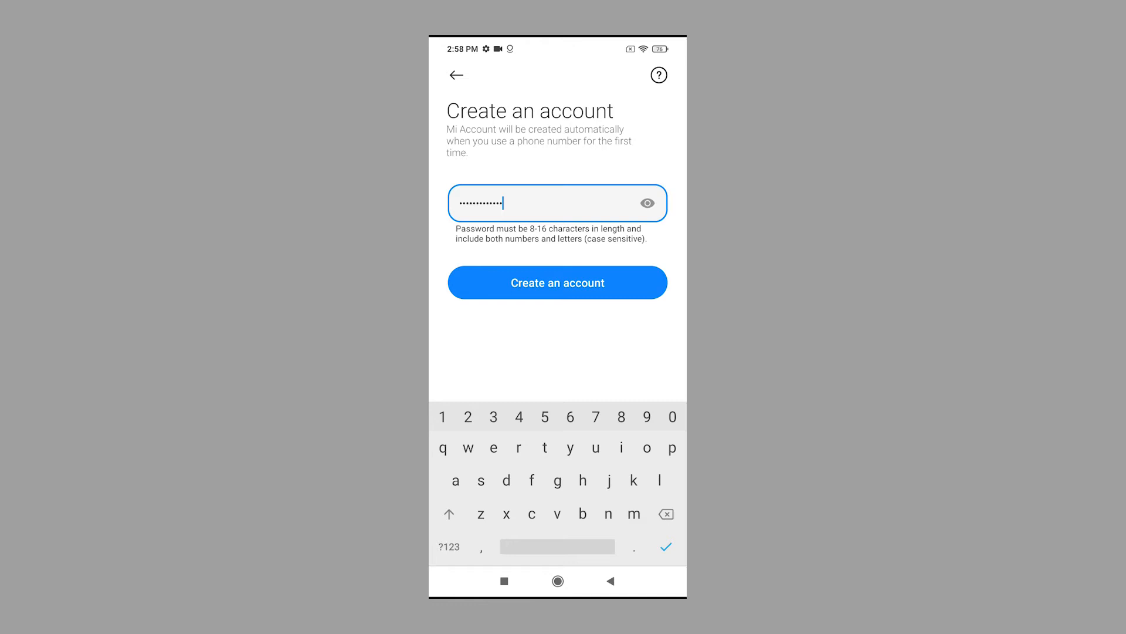
click(557, 283)
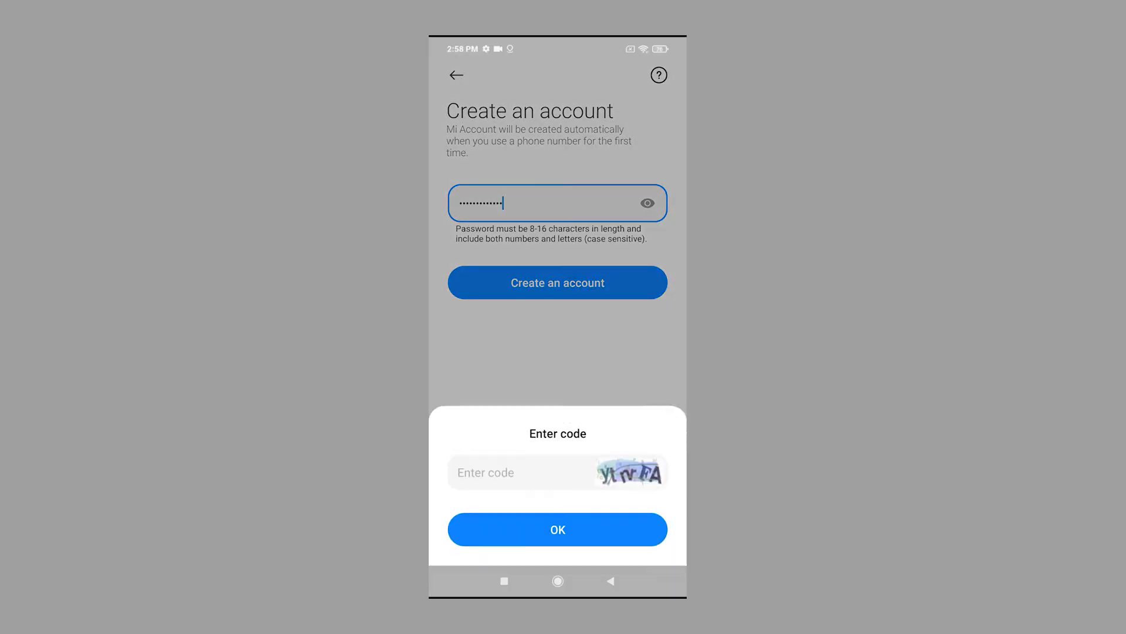
text(YtnrFA)
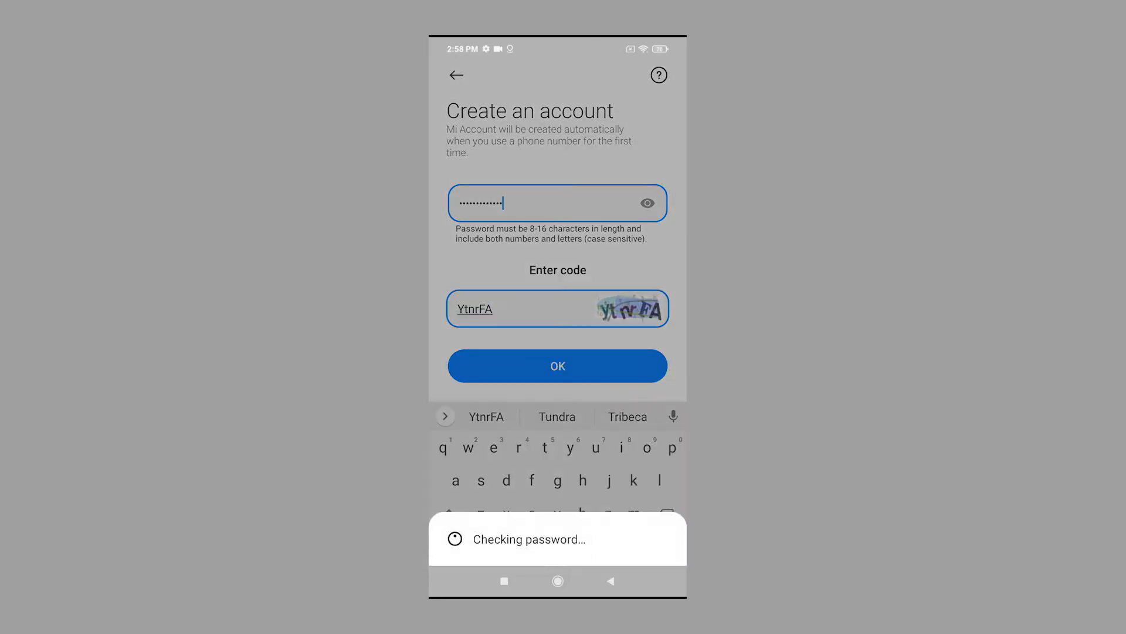
click(557, 366)
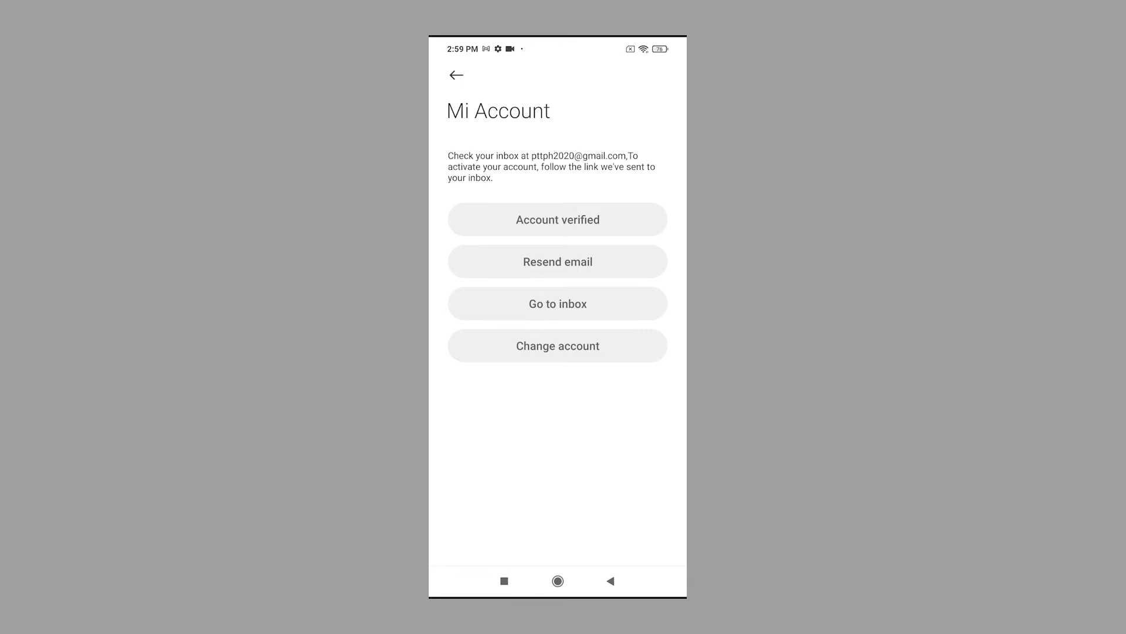
Go to the inbox in the Gmail app and view the Xiaomi verification email
click(557, 304)
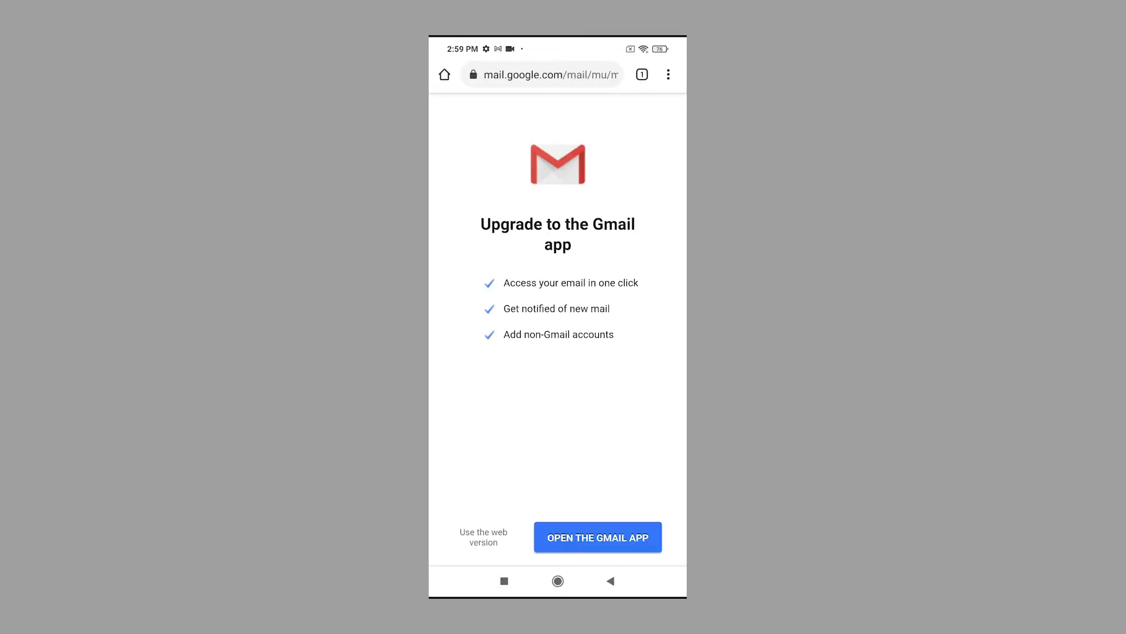
click(482, 537)
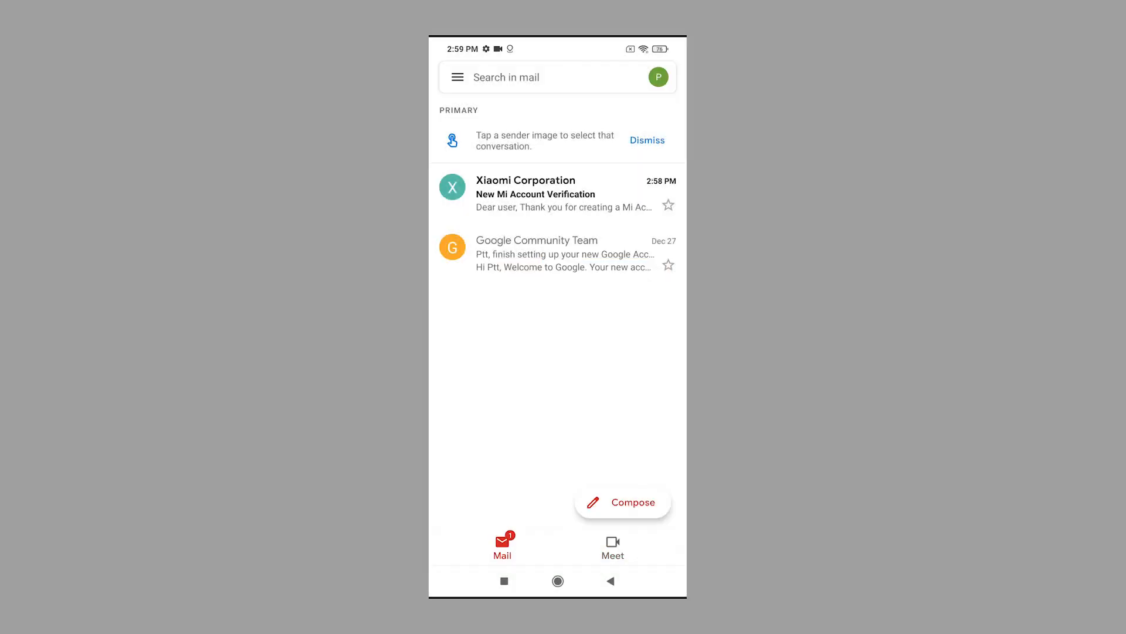
click(551, 195)
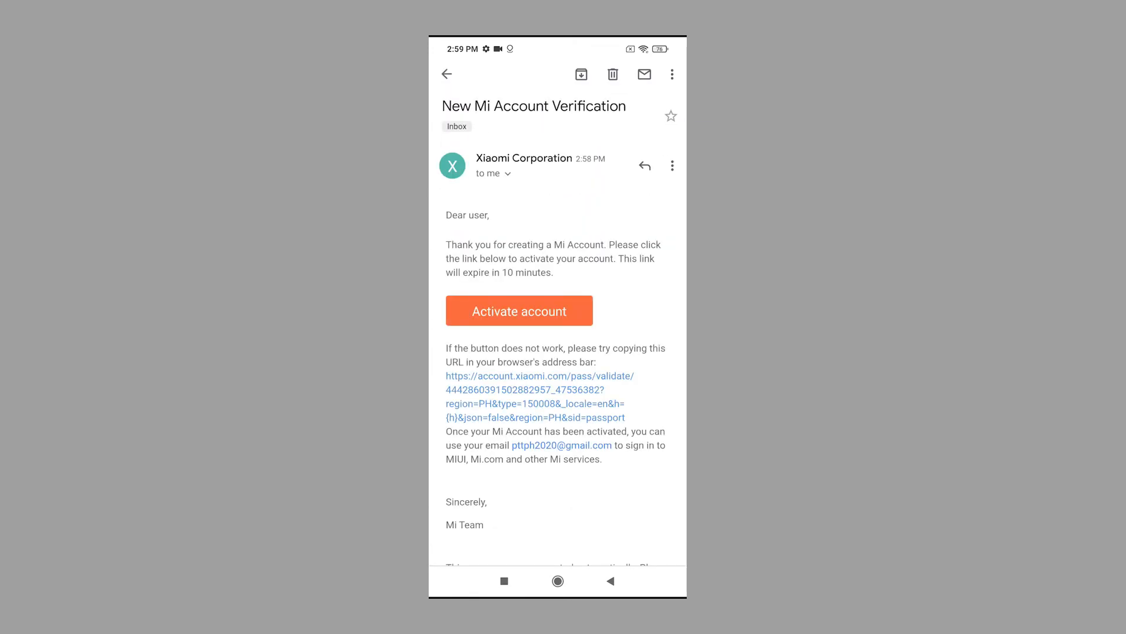
Activate the new account via the orange Activate account button
click(518, 310)
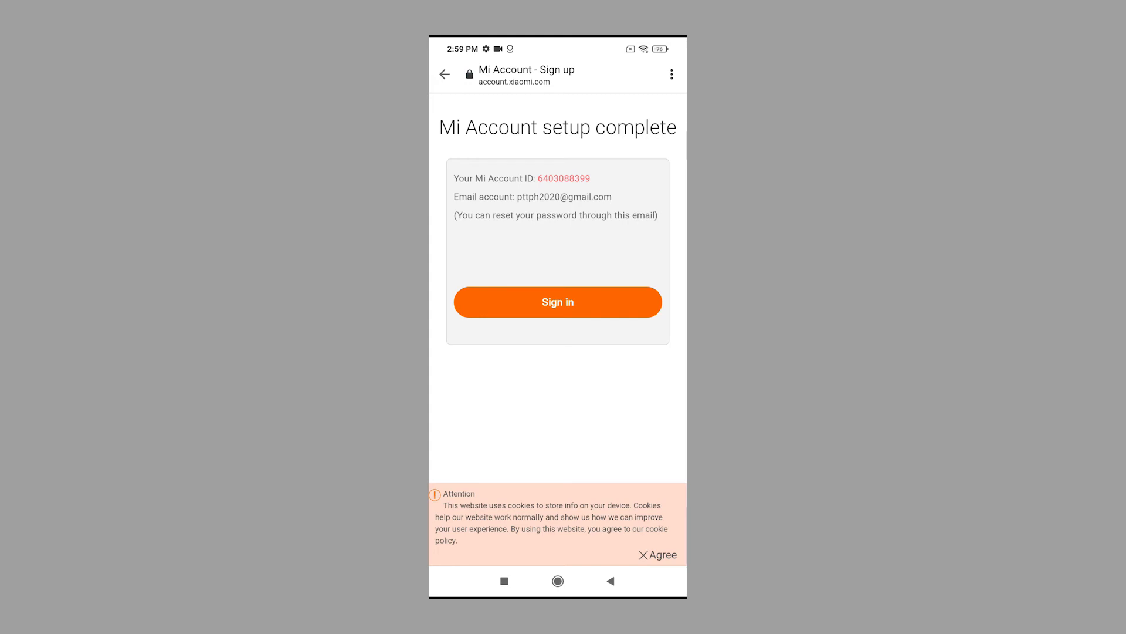
Sign in to the new account with its email and password
click(557, 301)
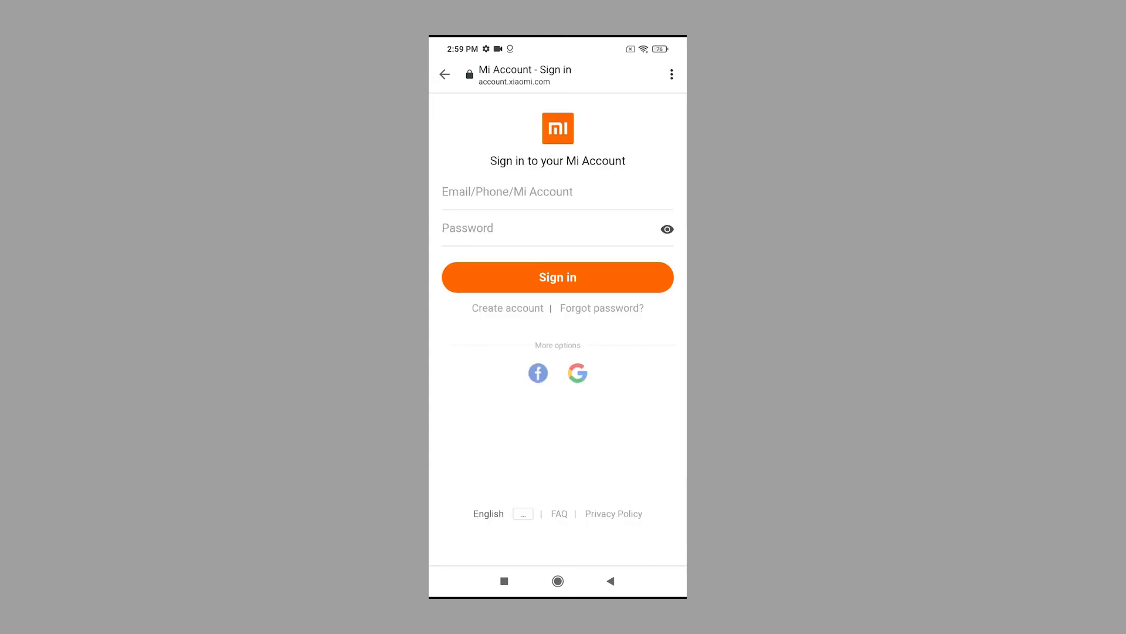
click(521, 192)
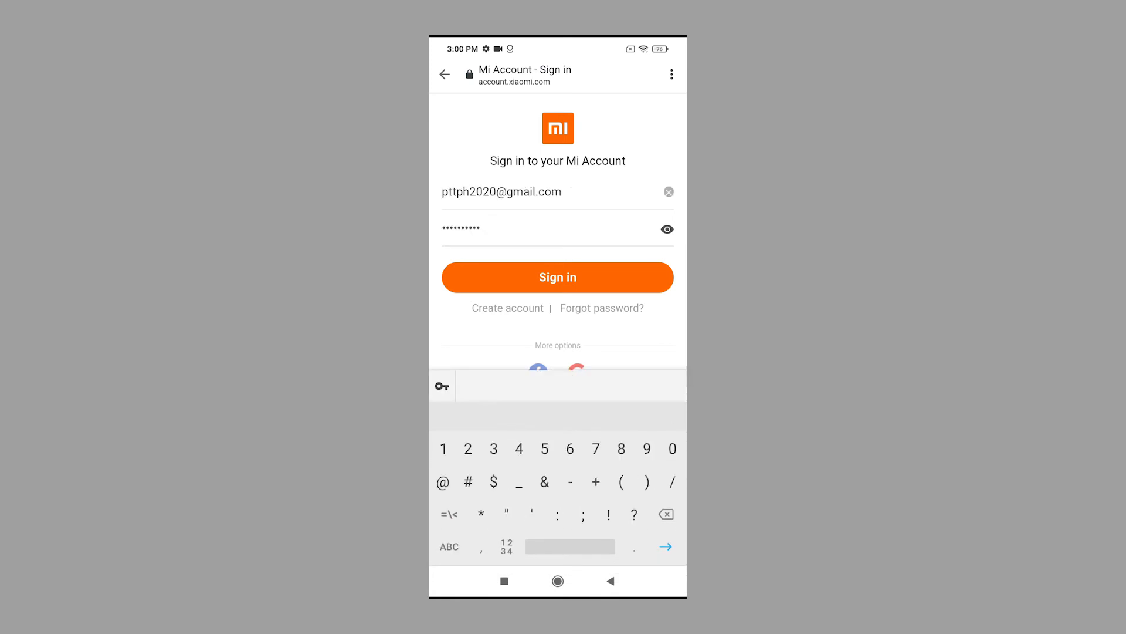
click(448, 545)
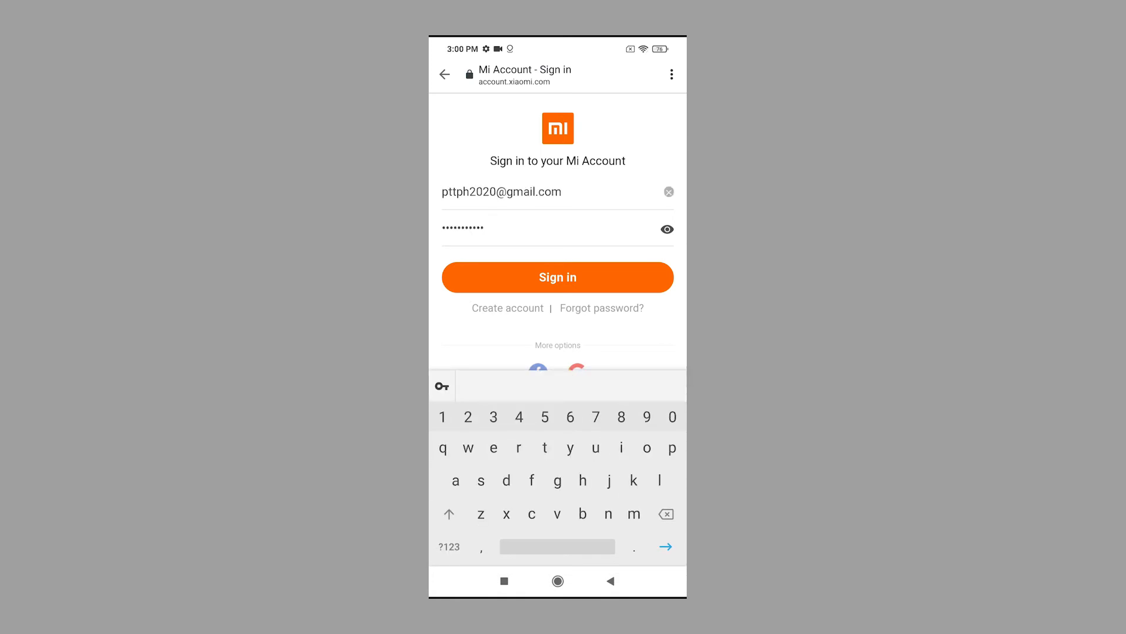
click(557, 276)
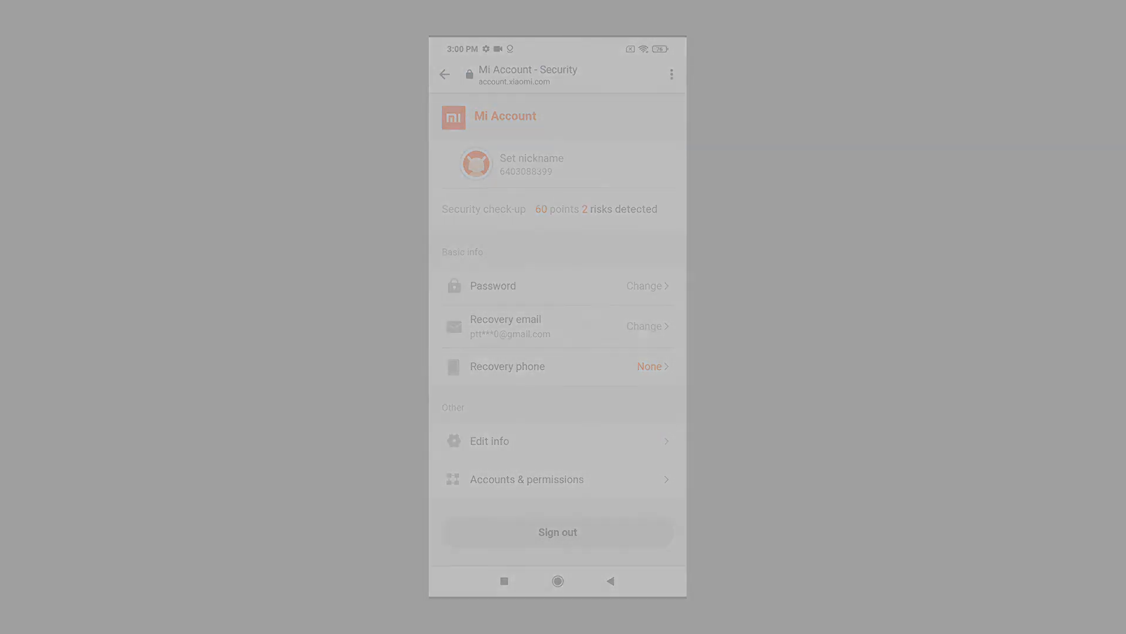
Edit personal info, pass verification and browse for a profile photo
scroll(down, 3)
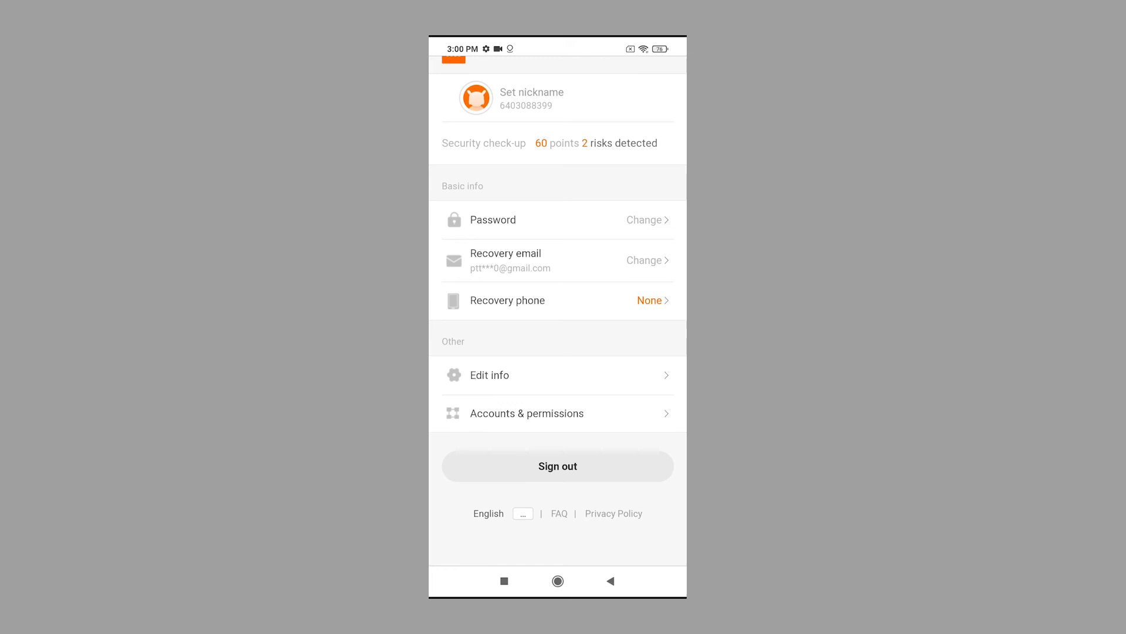
click(643, 220)
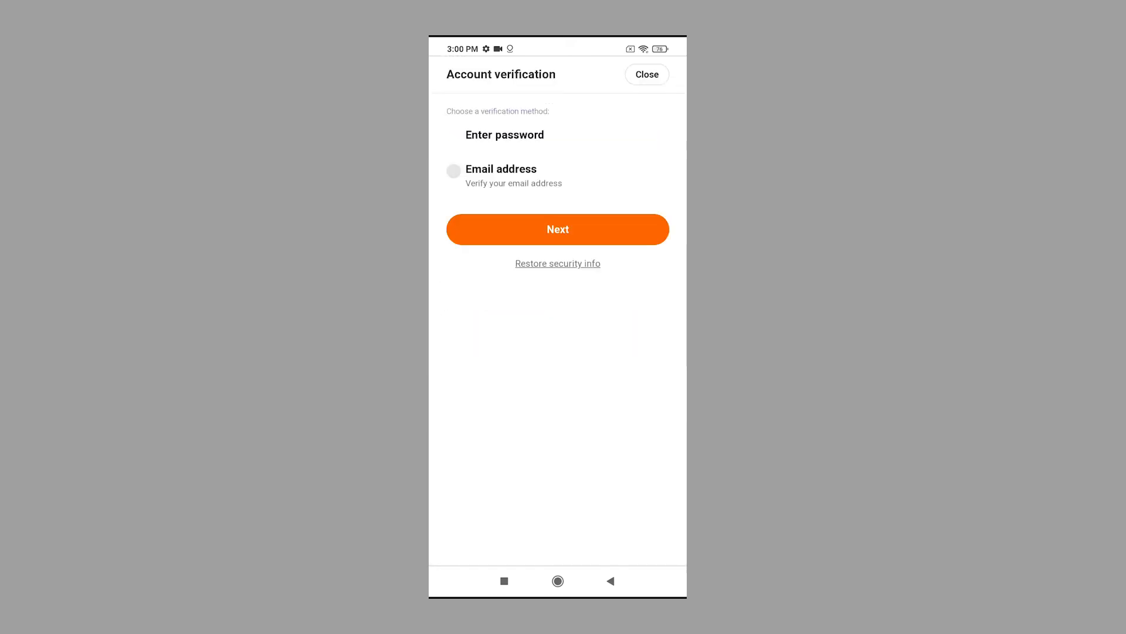
click(558, 230)
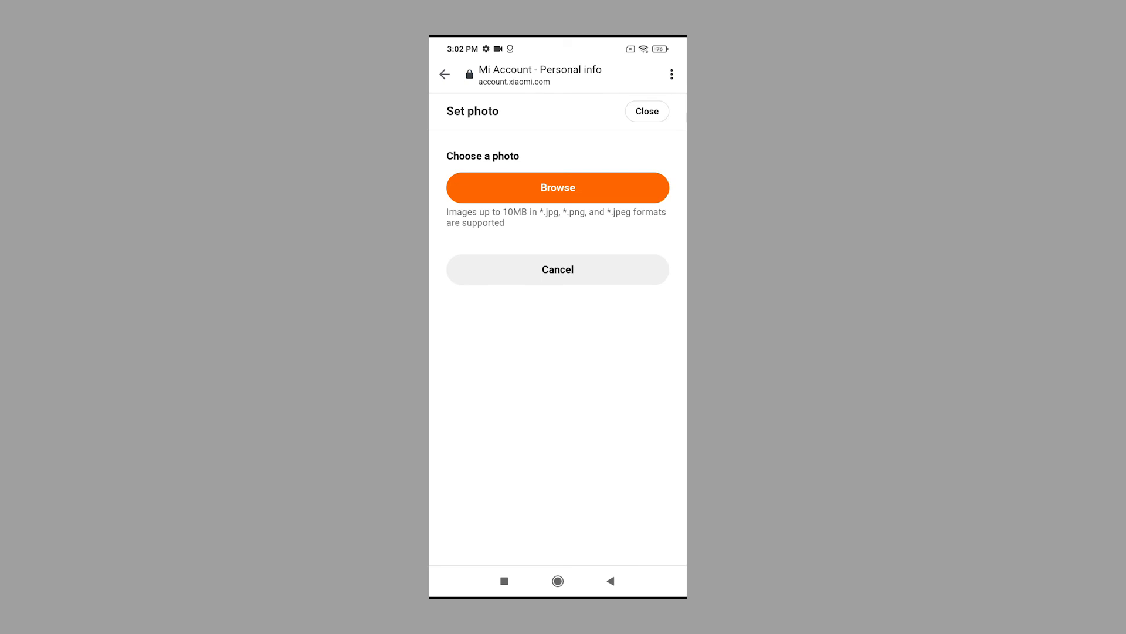
click(558, 188)
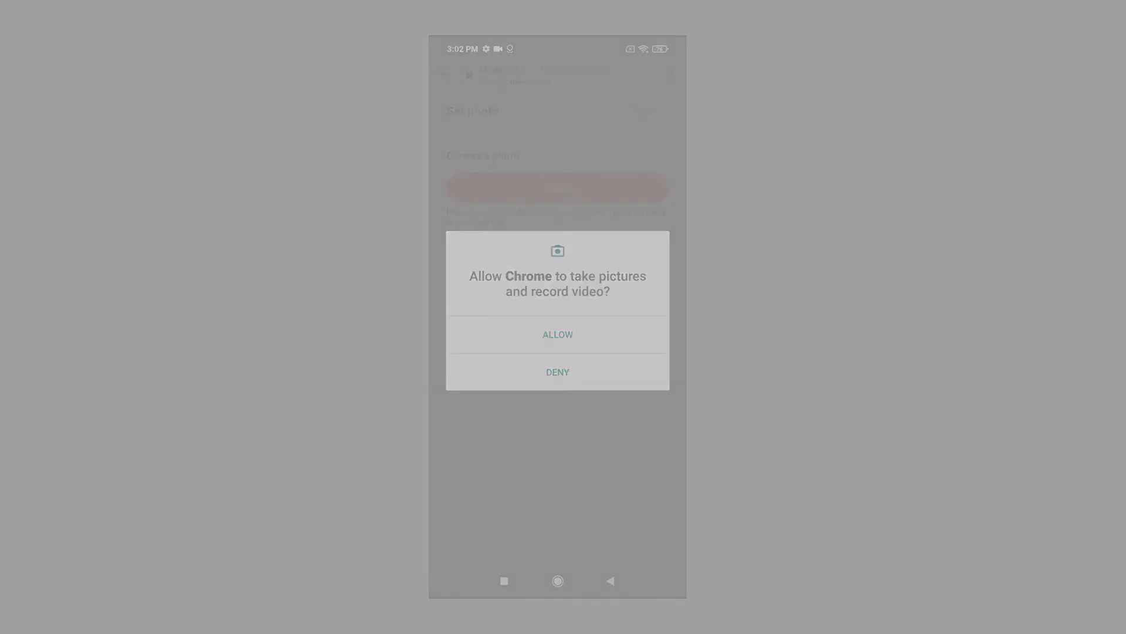